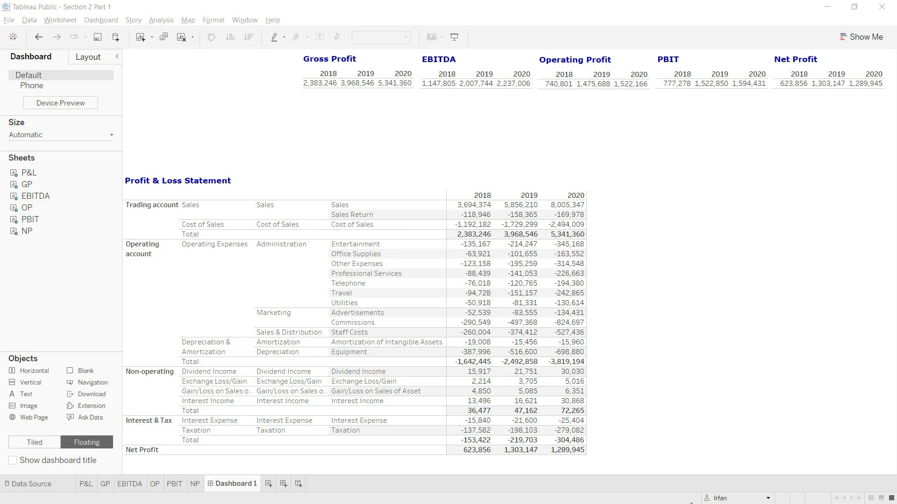
{"action": "mouse_move", "coordinate": [808, 212]}
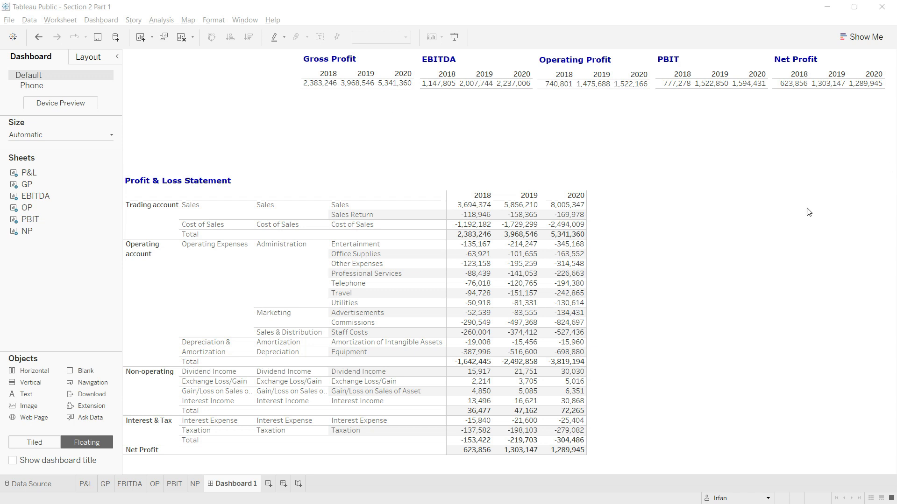
{"action": "mouse_move", "coordinate": [746, 224]}
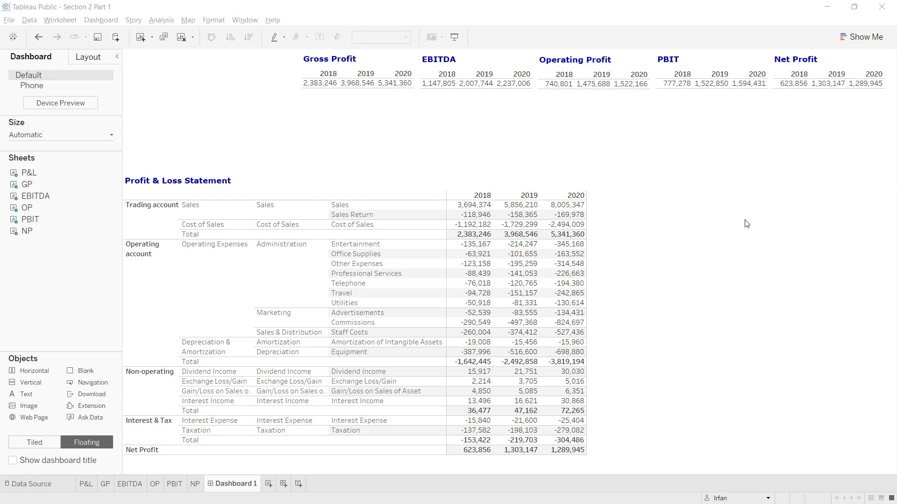
{"action": "mouse_move", "coordinate": [766, 229]}
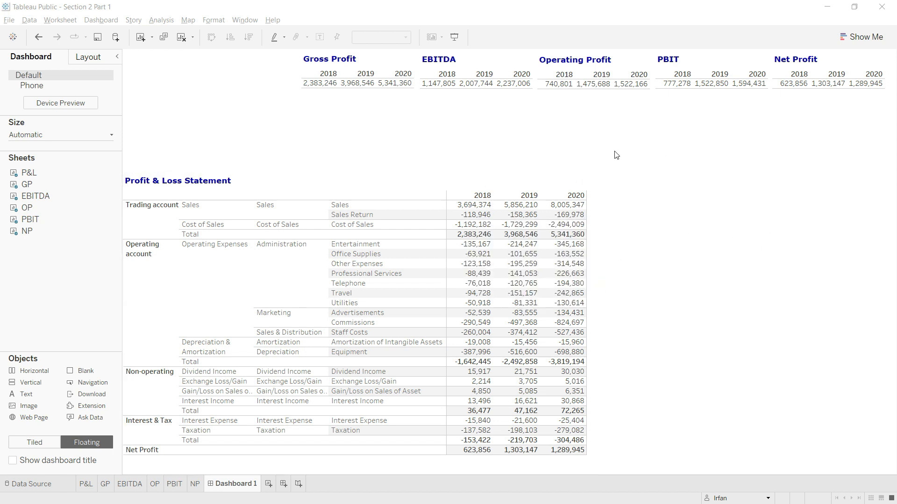
{"action": "mouse_move", "coordinate": [680, 99]}
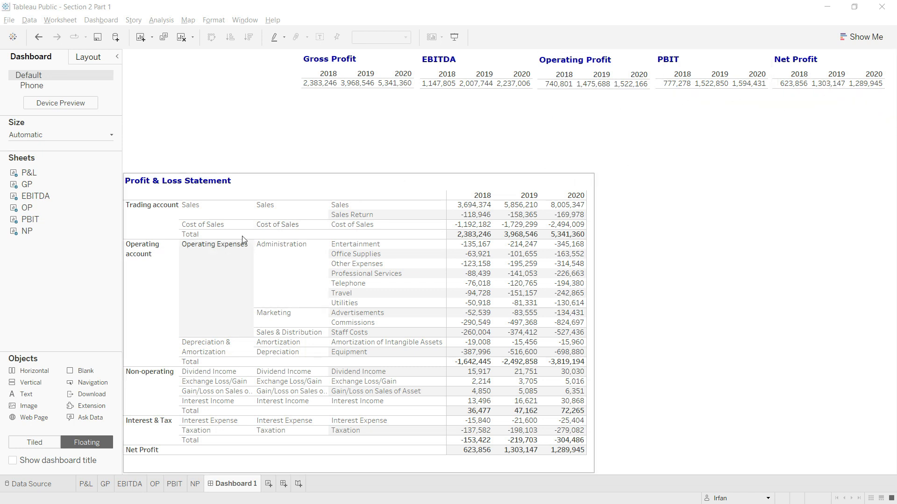
{"action": "mouse_move", "coordinate": [700, 246]}
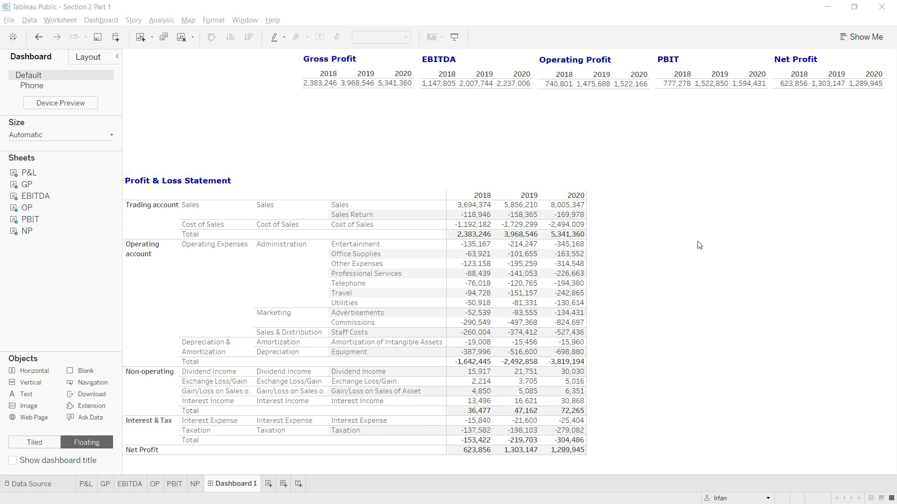
{"action": "mouse_move", "coordinate": [405, 121]}
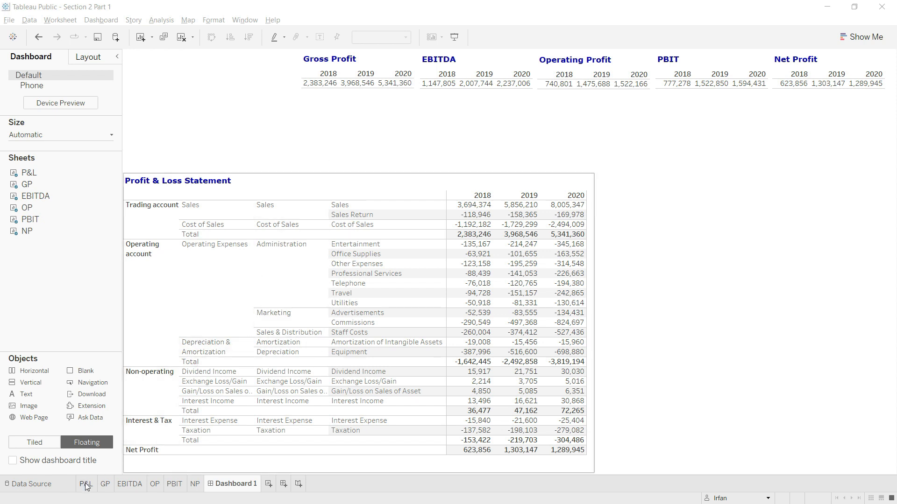
Open the P&L worksheet and search its data fields for 'sale' and 'gross'
{"action": "left_click", "coordinate": [85, 484]}
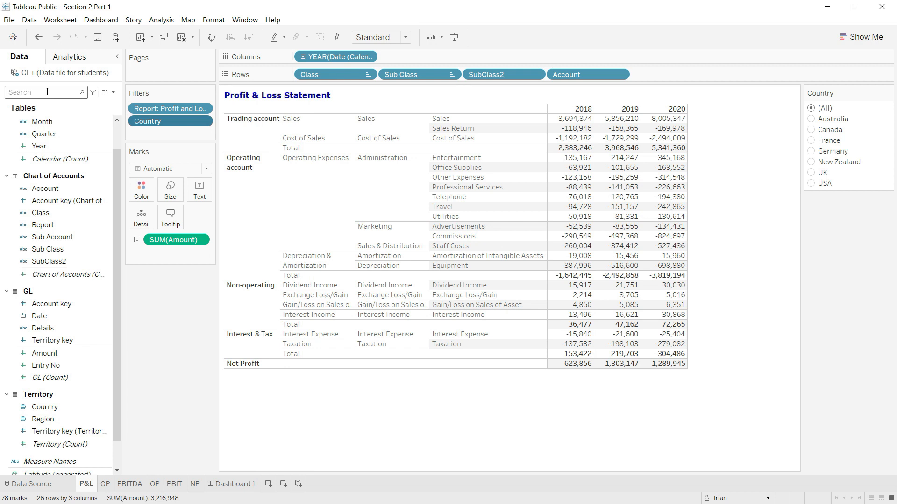
{"action": "type", "text": "sale"}
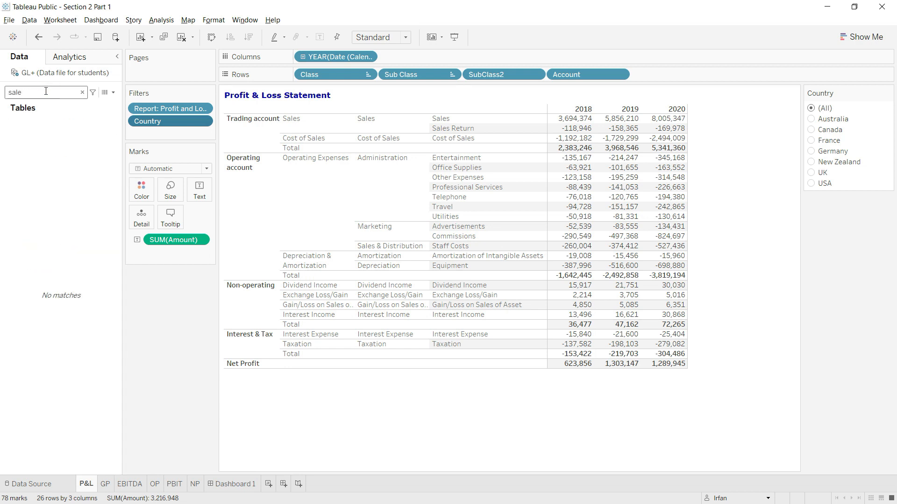
{"action": "type", "text": "gross"}
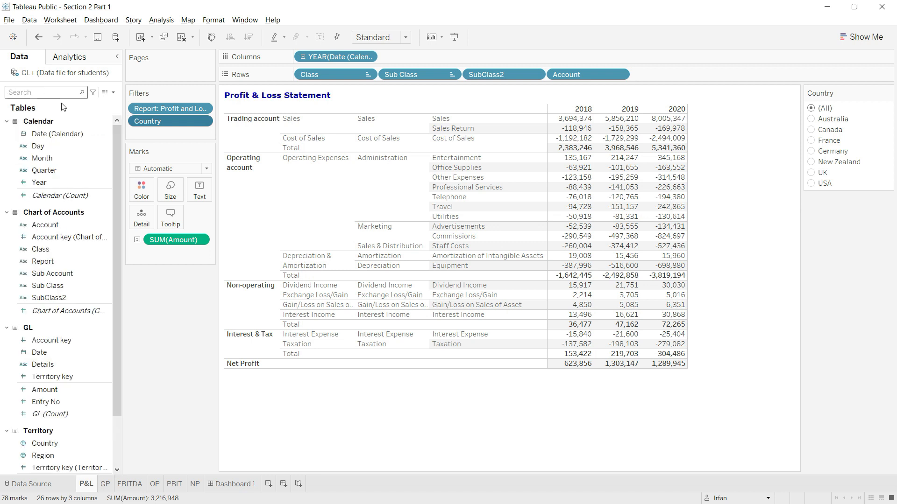
{"action": "mouse_move", "coordinate": [186, 348]}
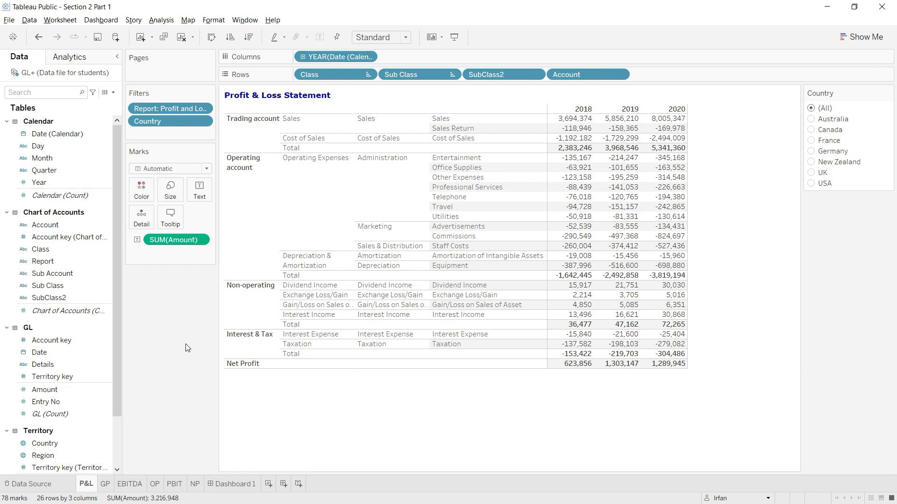
Review the Net Profit view on Dashboard 1, then add blank Sheet 7
{"action": "left_click", "coordinate": [234, 484]}
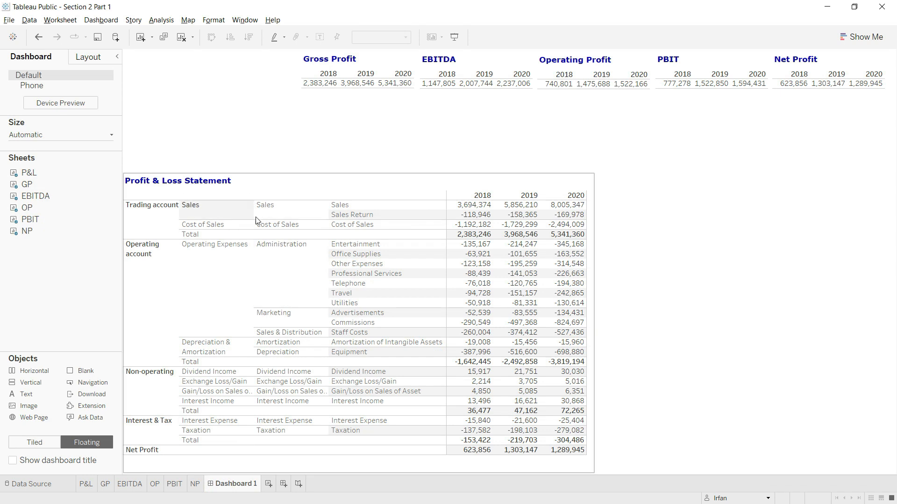
{"action": "left_click", "coordinate": [798, 84]}
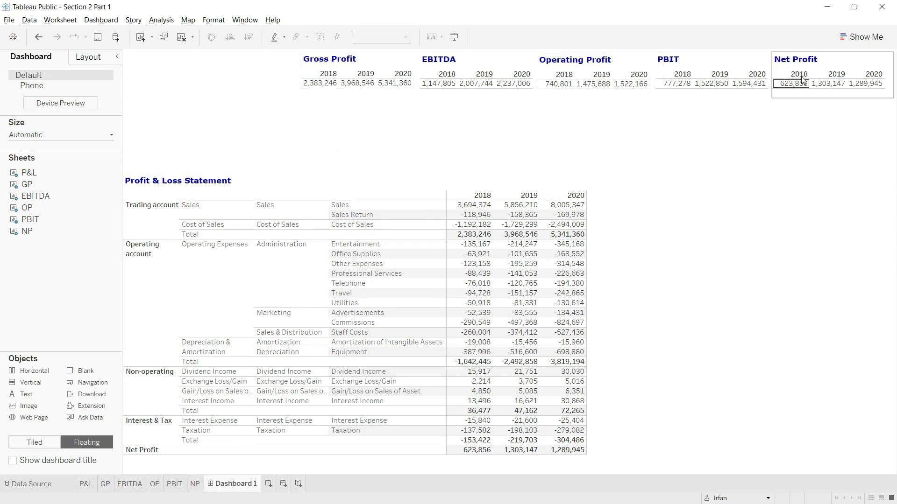
{"action": "left_click", "coordinate": [624, 122]}
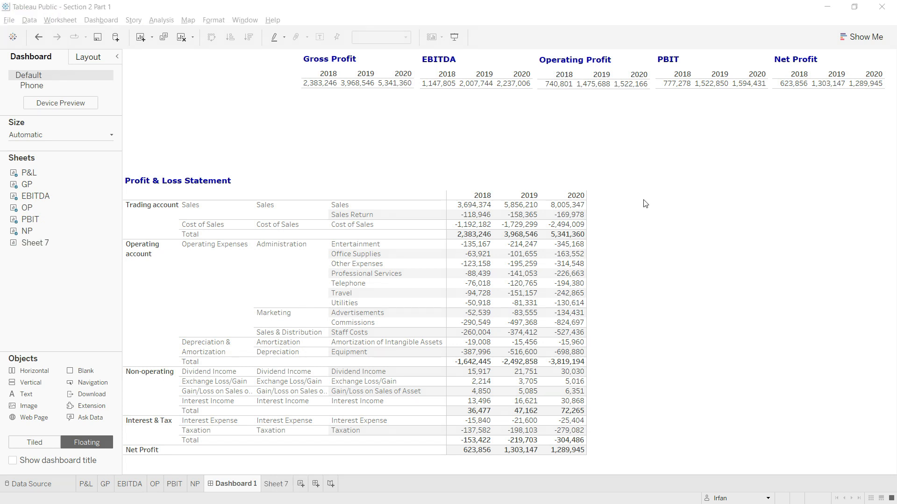
{"action": "mouse_move", "coordinate": [664, 186]}
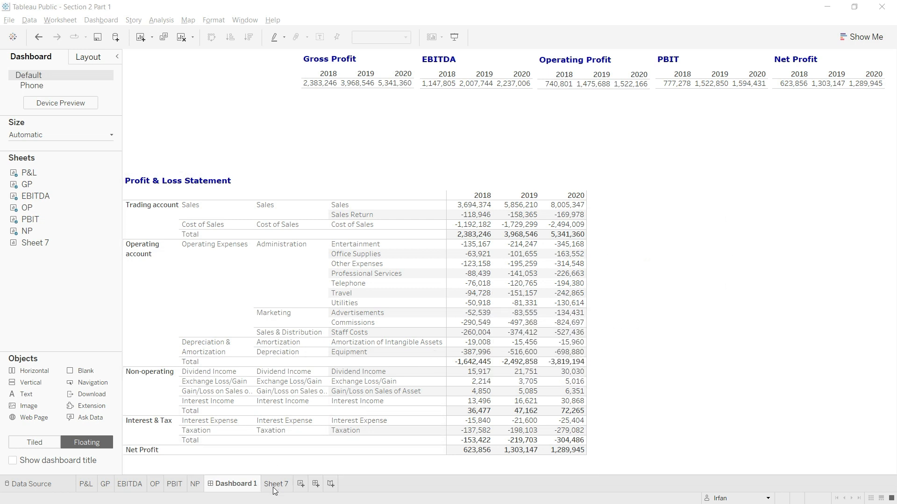
On Sheet 7, create a calculated field 'Sales' whose formula begins with 'sum'
{"action": "left_click", "coordinate": [276, 484]}
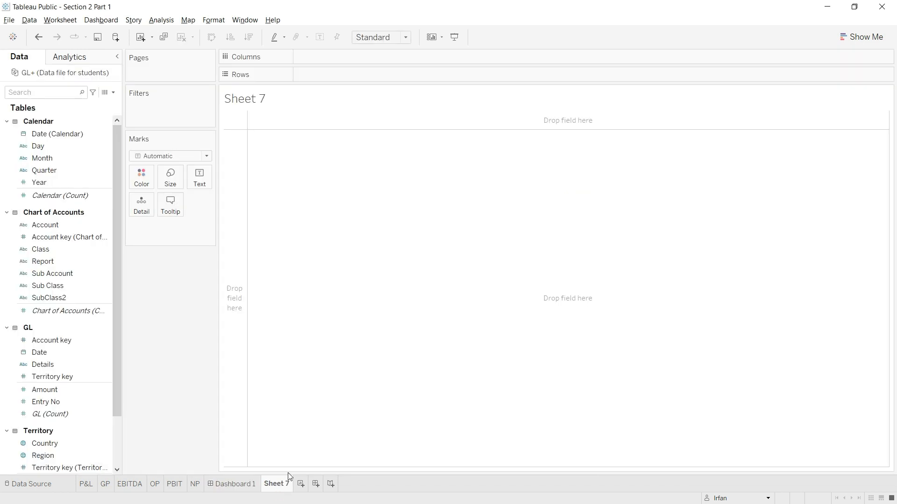
{"action": "left_click", "coordinate": [161, 20]}
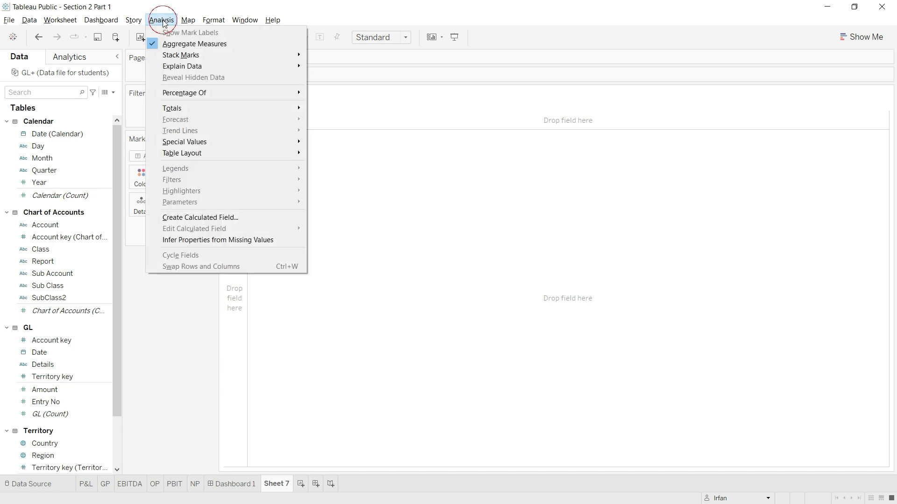
{"action": "mouse_move", "coordinate": [200, 217]}
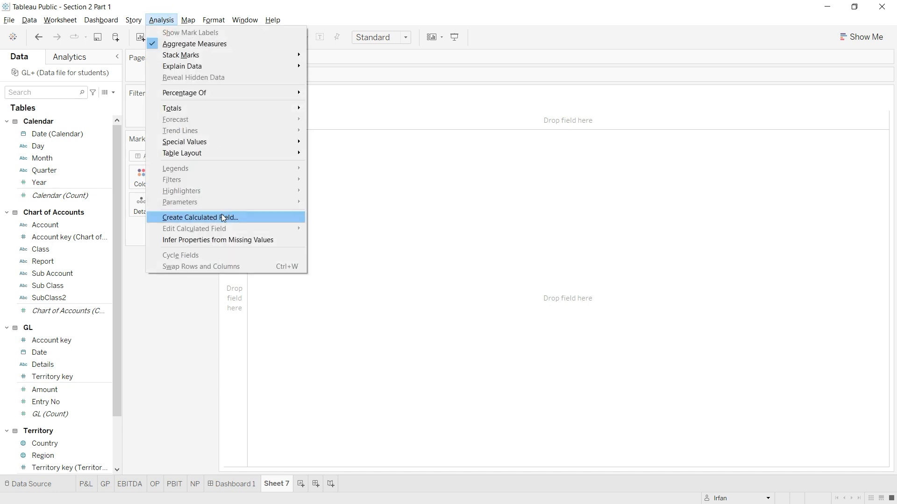
{"action": "left_click", "coordinate": [199, 217]}
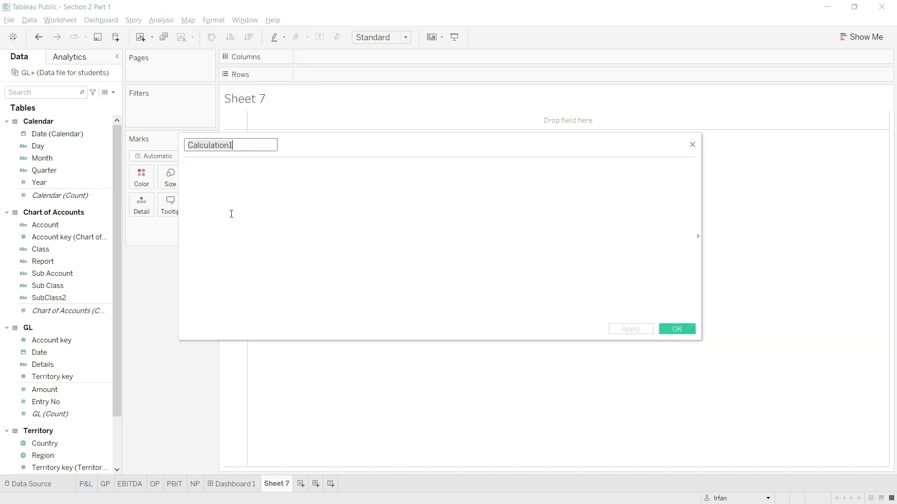
{"action": "mouse_move", "coordinate": [386, 193]}
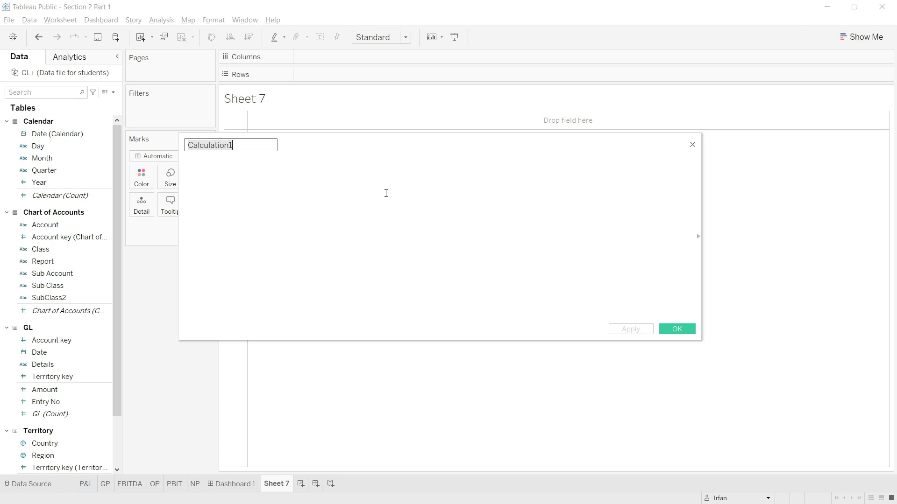
{"action": "type", "text": "Sa"}
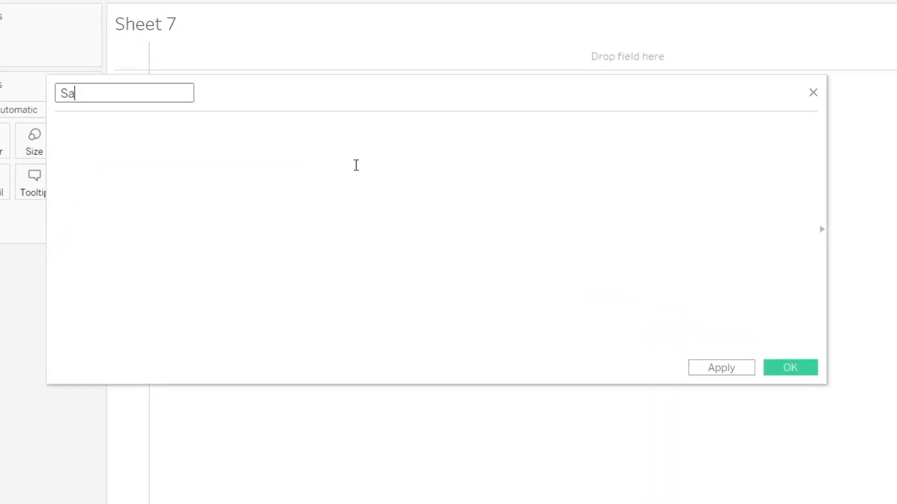
{"action": "type", "text": "les"}
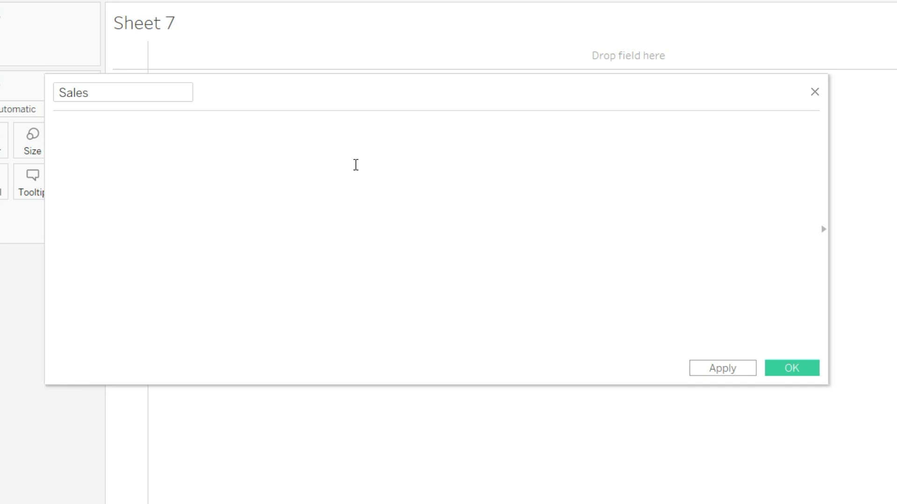
{"action": "type", "text": "sum"}
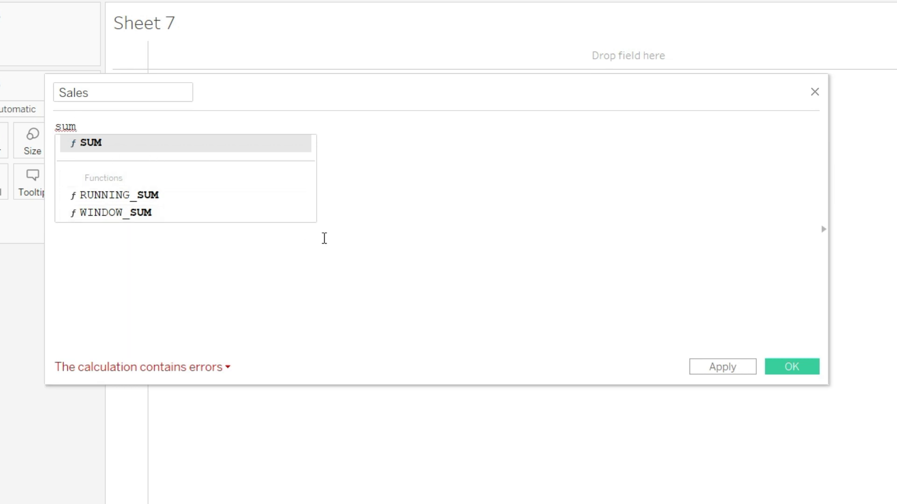
Enter SUM([Amount]) as the Sales formula, then trim it back to SUM(
{"action": "left_click", "coordinate": [89, 143]}
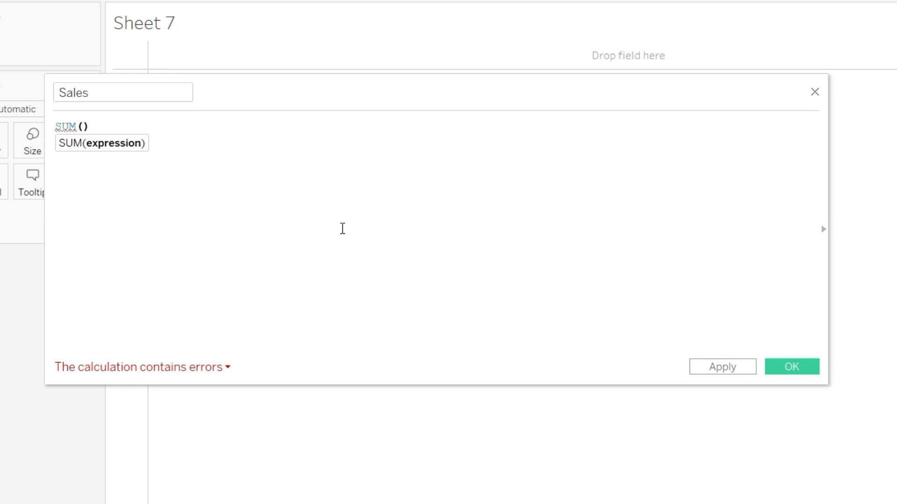
{"action": "left_click", "coordinate": [83, 127]}
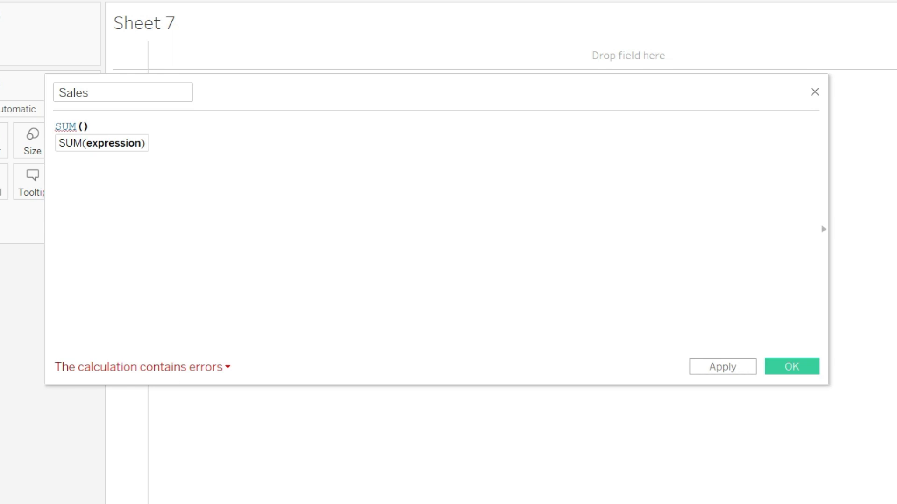
{"action": "type", "text": "amount"}
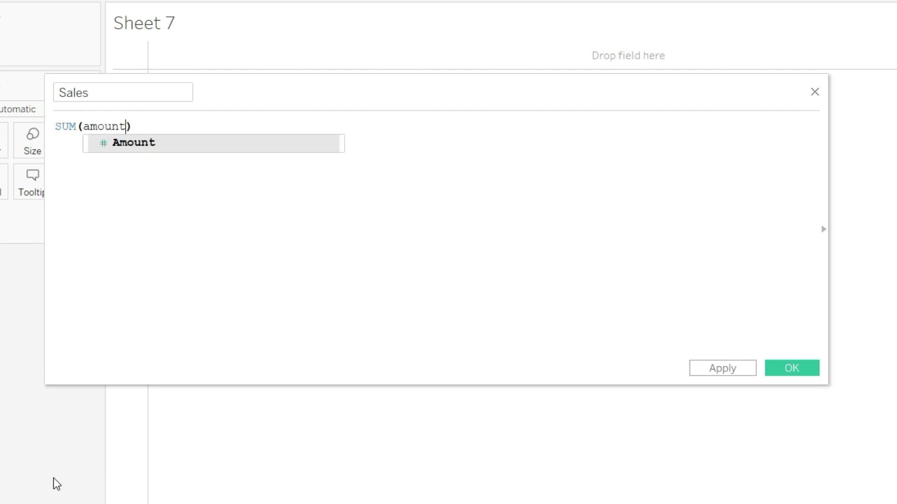
{"action": "left_click", "coordinate": [132, 143]}
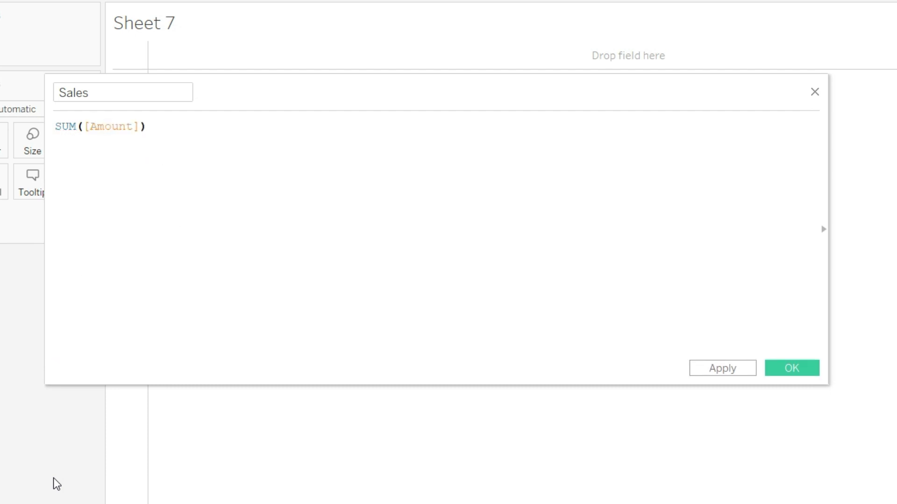
{"action": "left_click", "coordinate": [171, 126]}
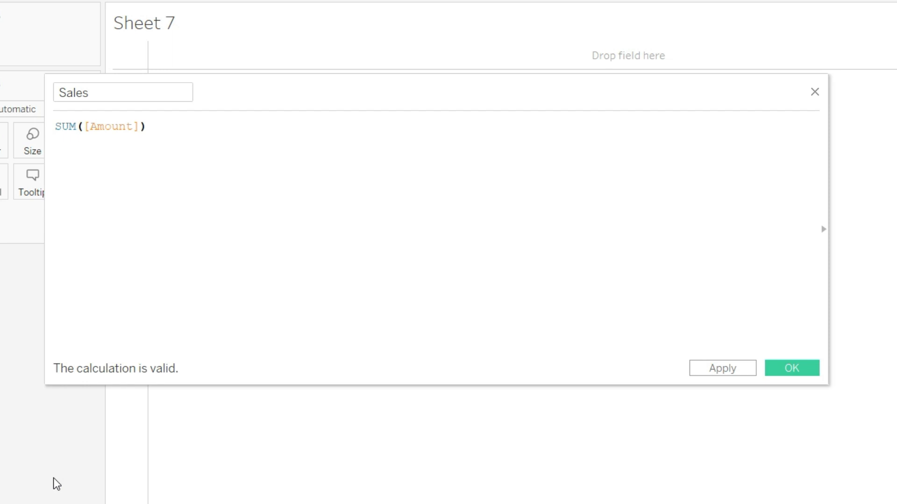
{"action": "left_click", "coordinate": [146, 126]}
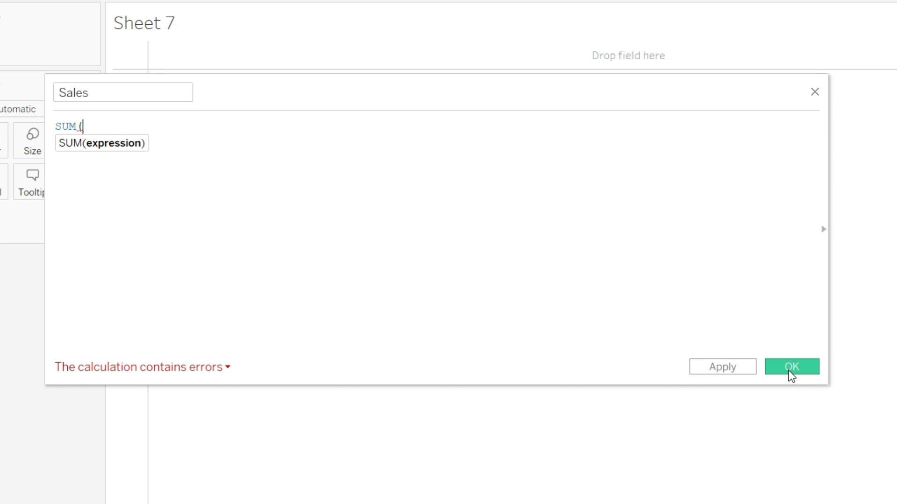
{"action": "type", "text": "IF"}
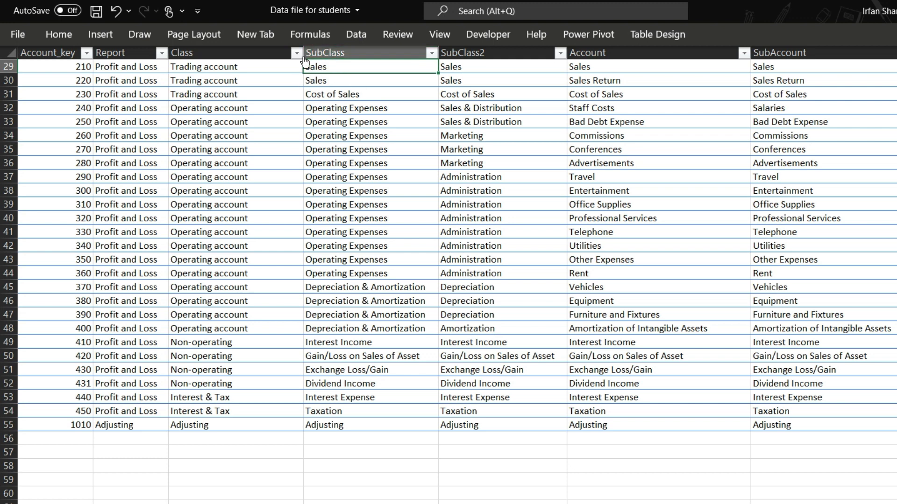
{"action": "mouse_move", "coordinate": [813, 70]}
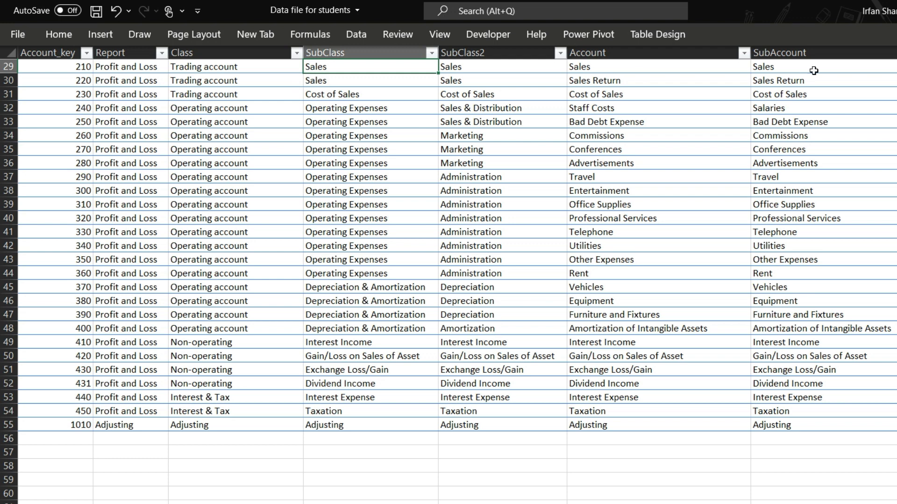
{"action": "mouse_move", "coordinate": [787, 89]}
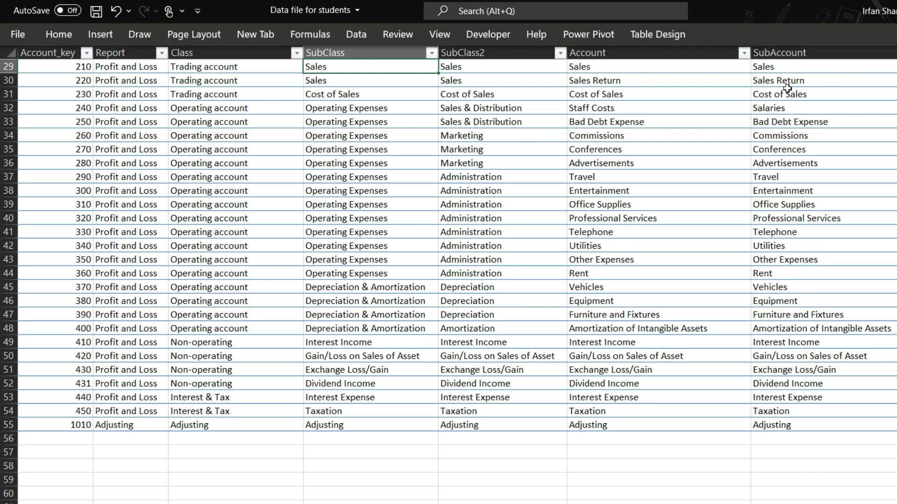
{"action": "mouse_move", "coordinate": [366, 77]}
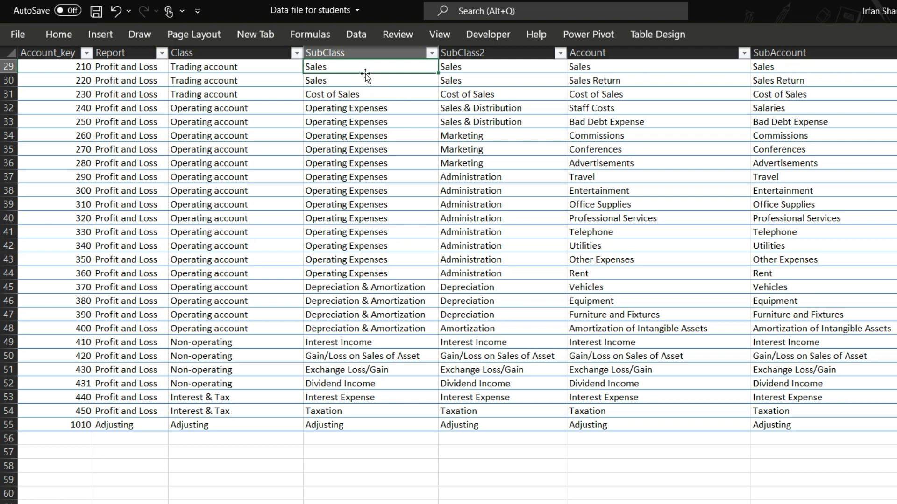
{"action": "mouse_move", "coordinate": [361, 62]}
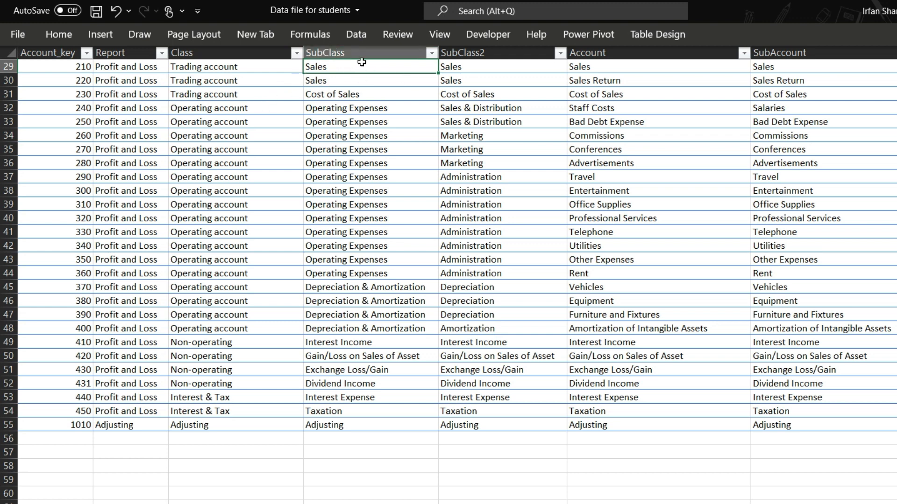
{"action": "mouse_move", "coordinate": [383, 115]}
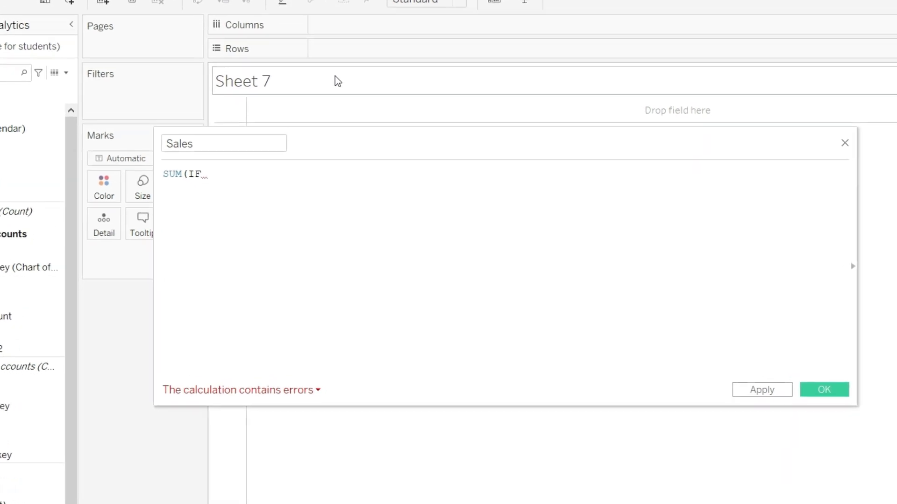
Complete the formula as SUM(IF [Sub Class] = "Sales" THEN [Amount] ELSE 0 END)
{"action": "type", "text": "sub"}
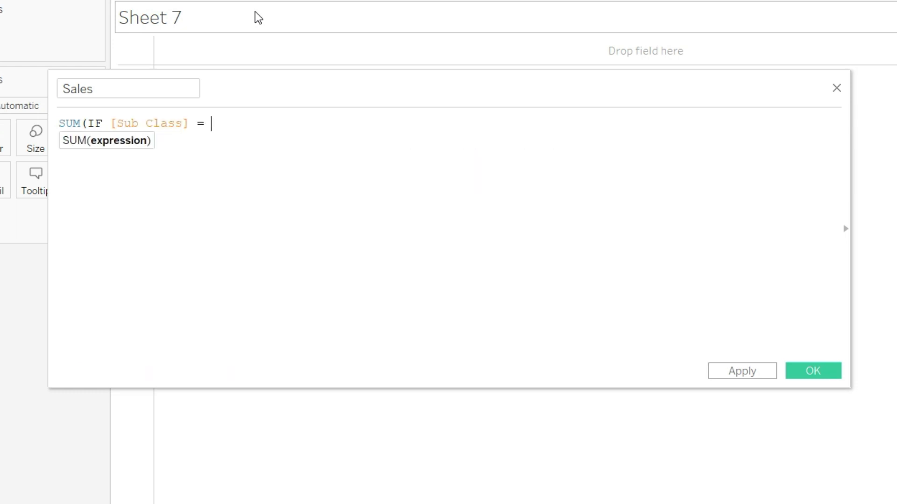
{"action": "type", "text": "\"Sales"}
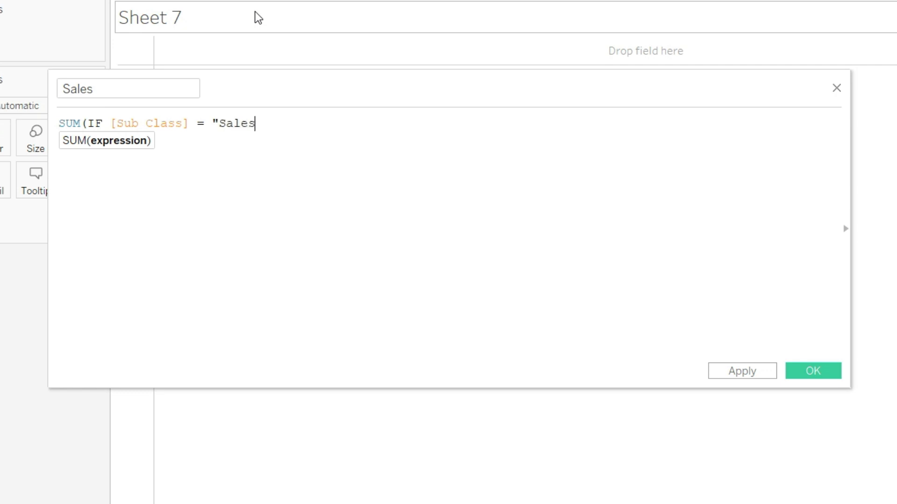
{"action": "type", "text": "\""}
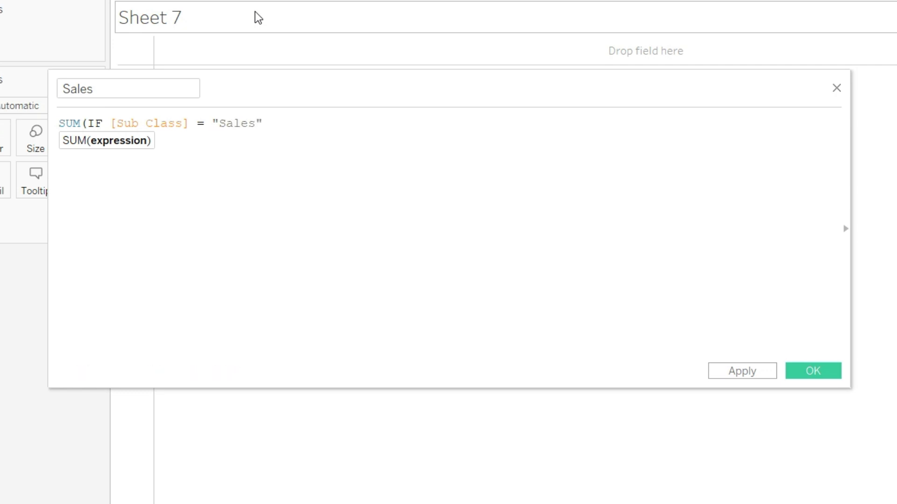
{"action": "type", "text": "\""}
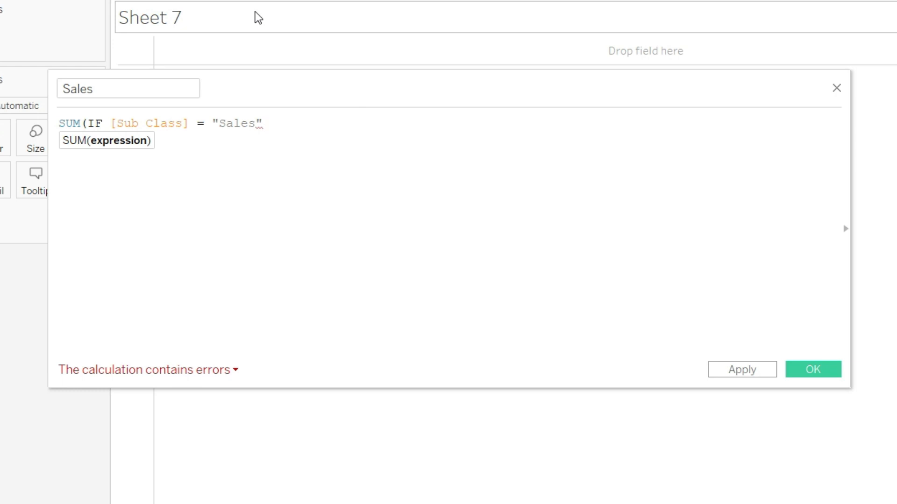
{"action": "type", "text": "then"}
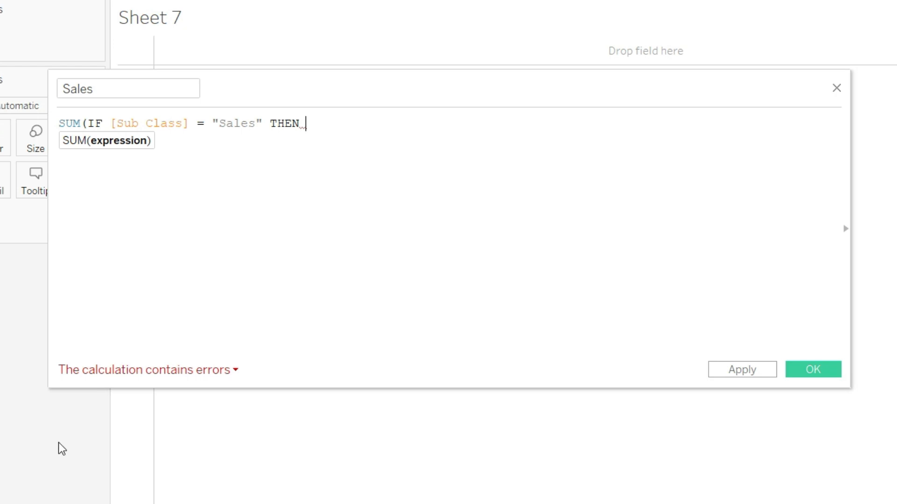
{"action": "type", "text": "amount]"}
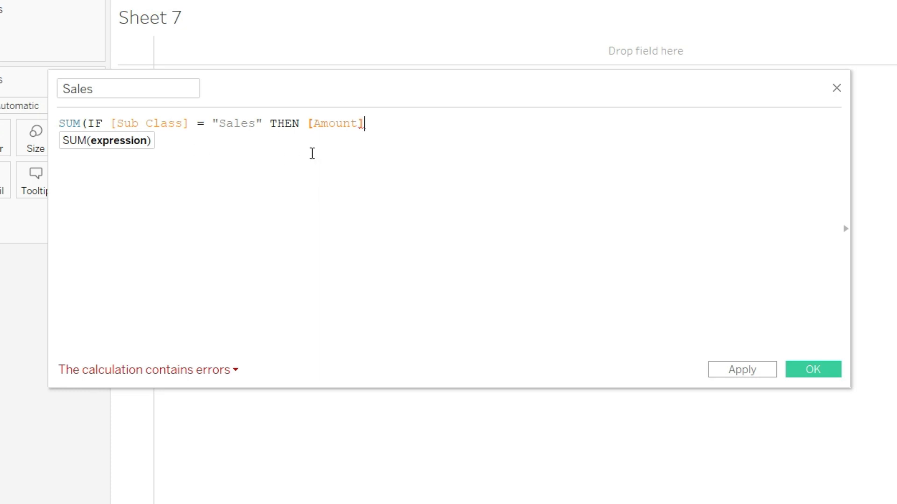
{"action": "type", "text": "e"}
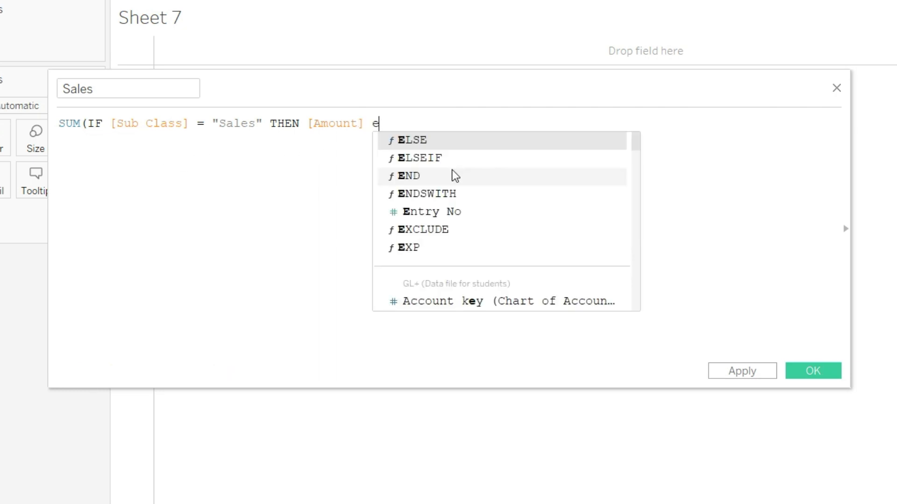
{"action": "type", "text": "LSE 0"}
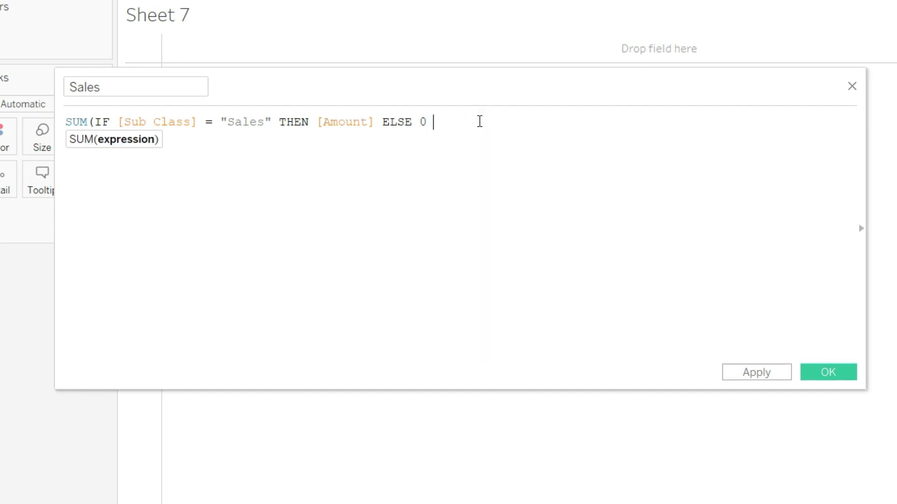
{"action": "type", "text": "END"}
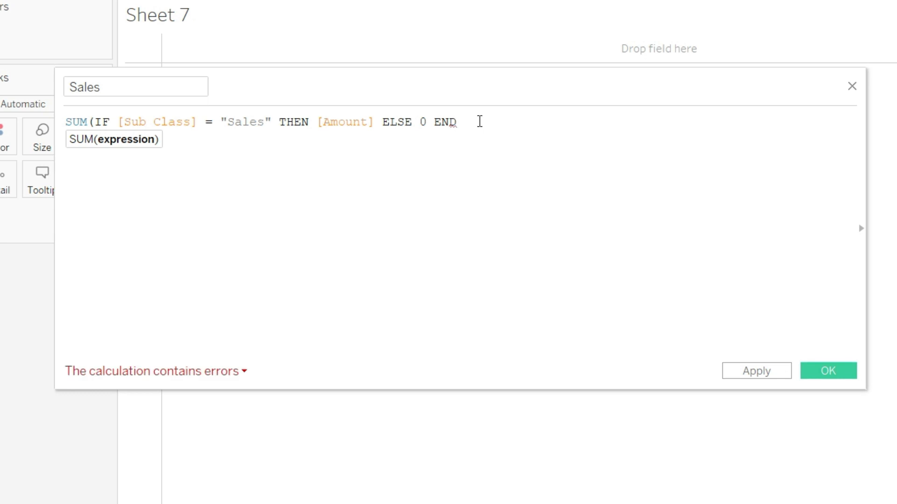
{"action": "type", "text": ")"}
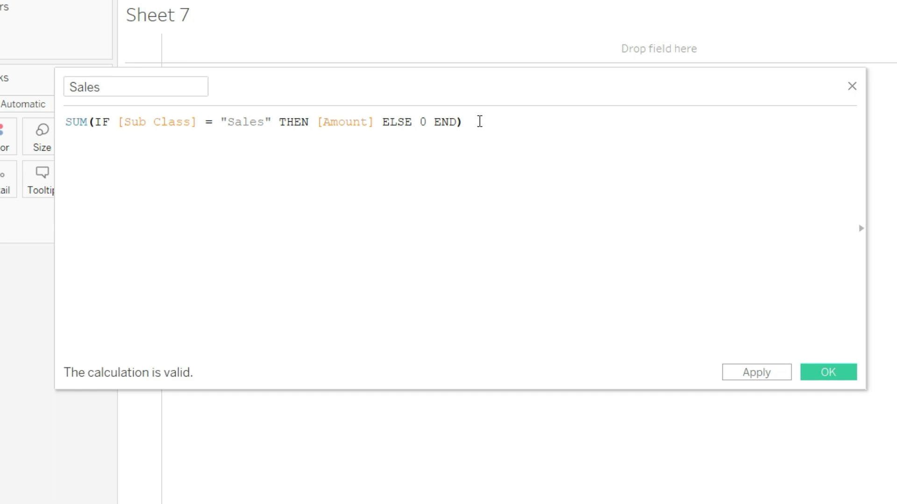
{"action": "mouse_move", "coordinate": [186, 336]}
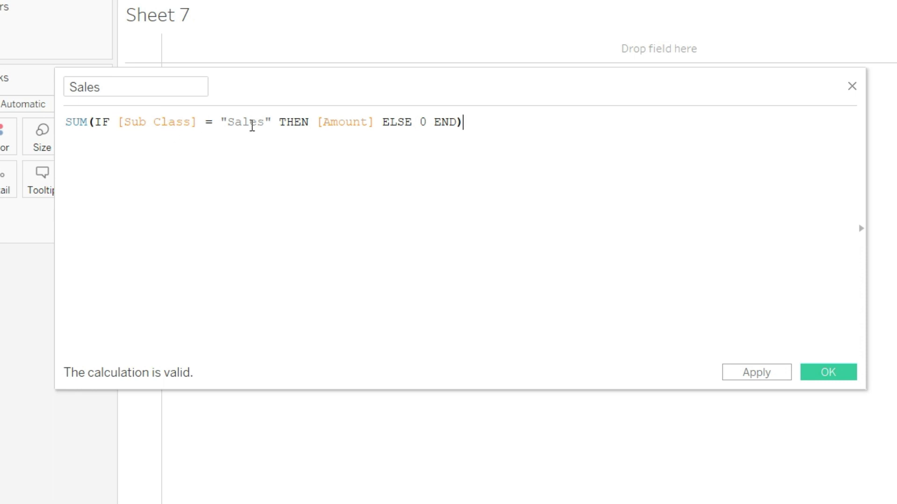
{"action": "mouse_move", "coordinate": [184, 115]}
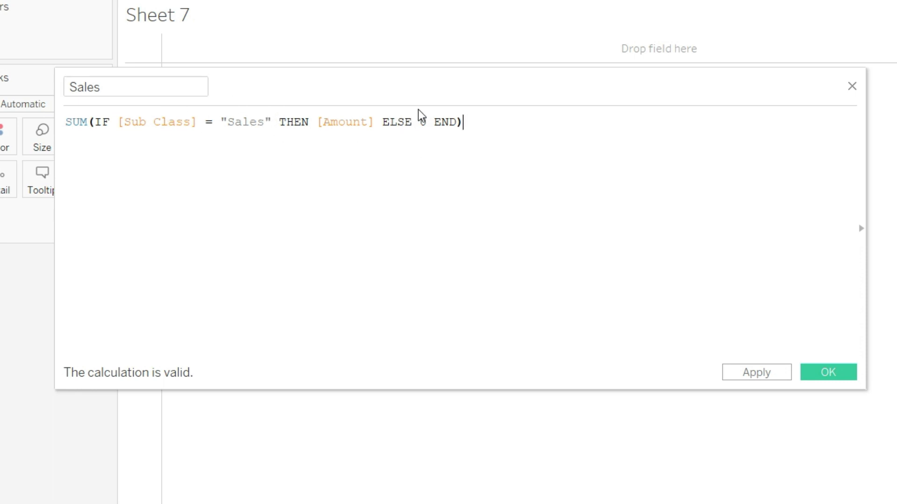
{"action": "type", "text": "0"}
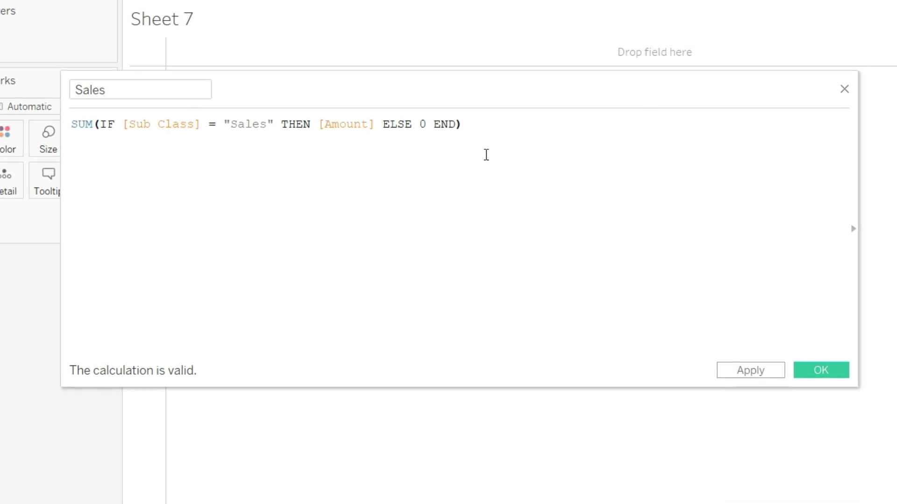
Save the Sales field, add it to Sheet 7, and break it out by Date year
{"action": "left_click", "coordinate": [820, 370]}
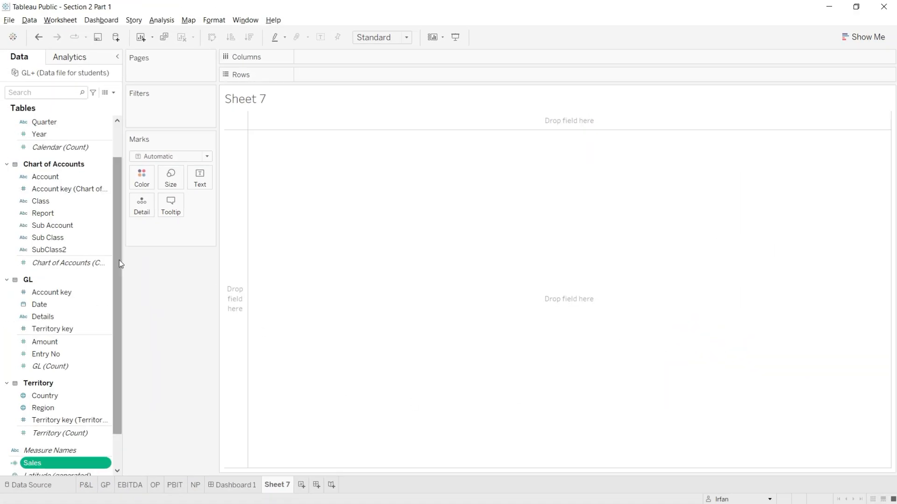
{"action": "scroll", "scroll_direction": "down", "scroll_amount": 3}
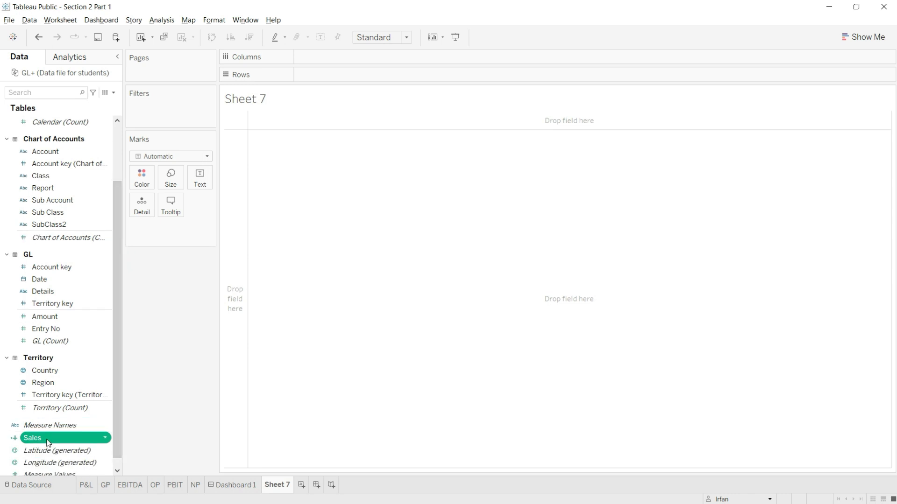
{"action": "left_click", "coordinate": [43, 93]}
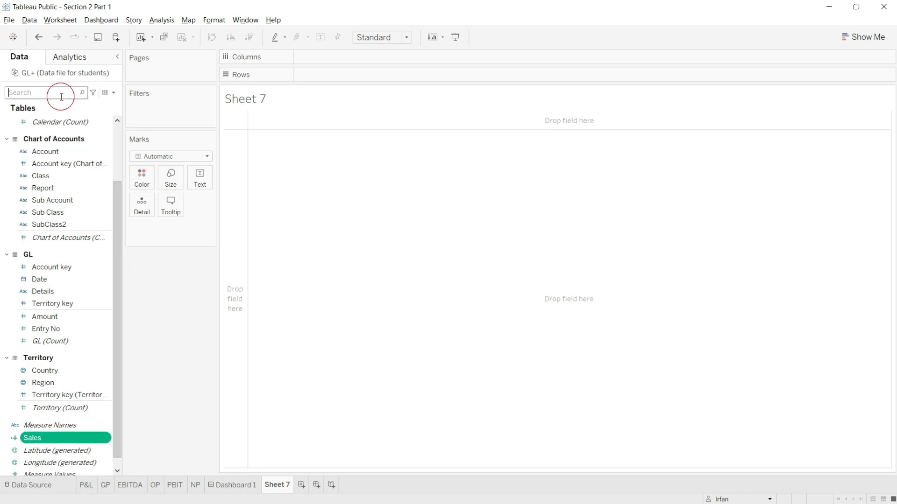
{"action": "type", "text": "sales"}
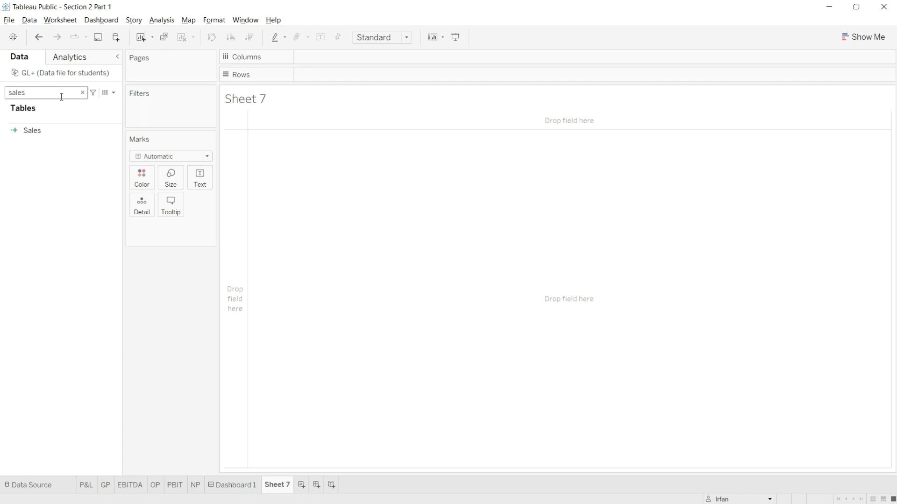
{"action": "left_click", "coordinate": [82, 92]}
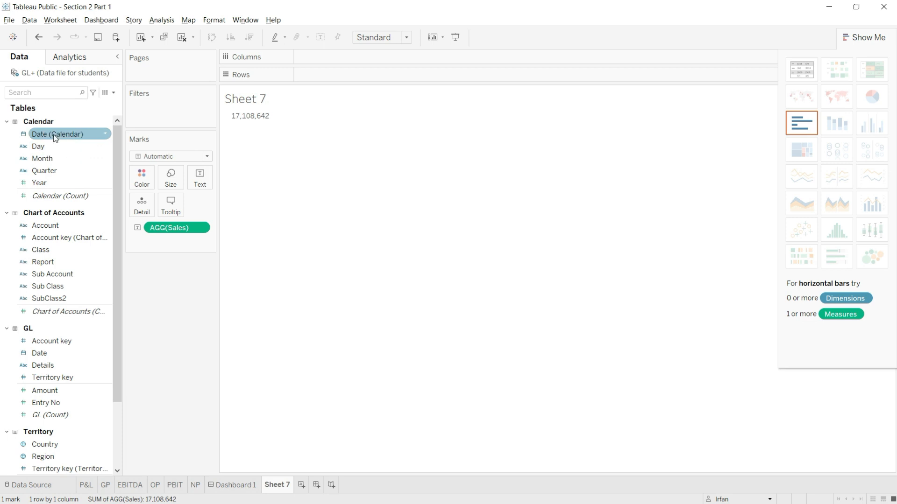
{"action": "left_click_drag", "start_coordinate": [57, 134], "coordinate": [336, 57]}
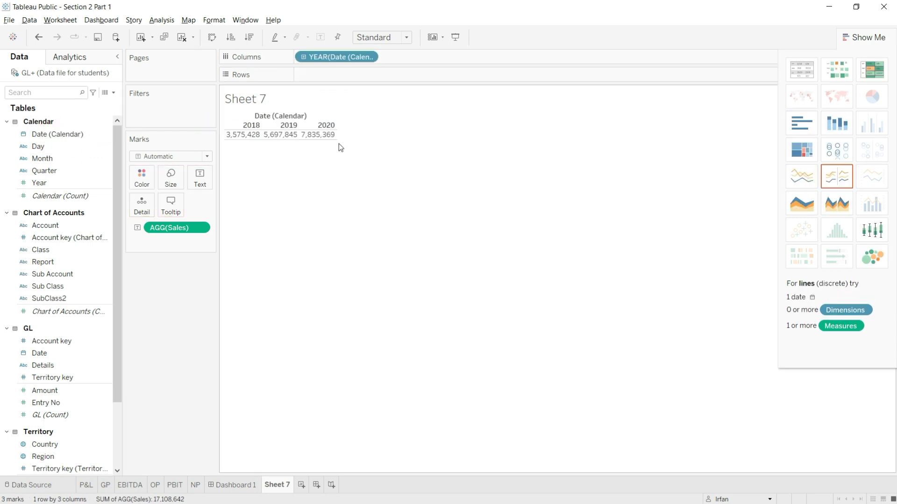
{"action": "mouse_move", "coordinate": [345, 190]}
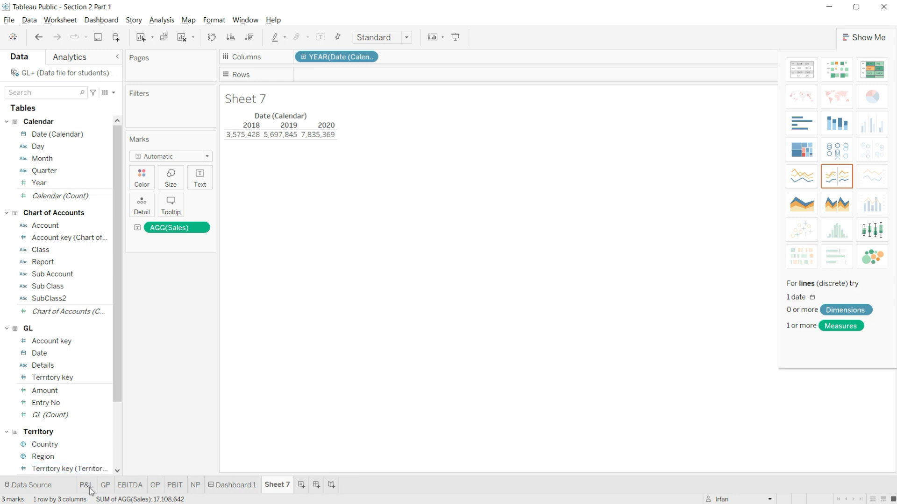
Remove the Account pill from the P&L rows and compare its Sales totals with Sheet 7
{"action": "left_click", "coordinate": [86, 484]}
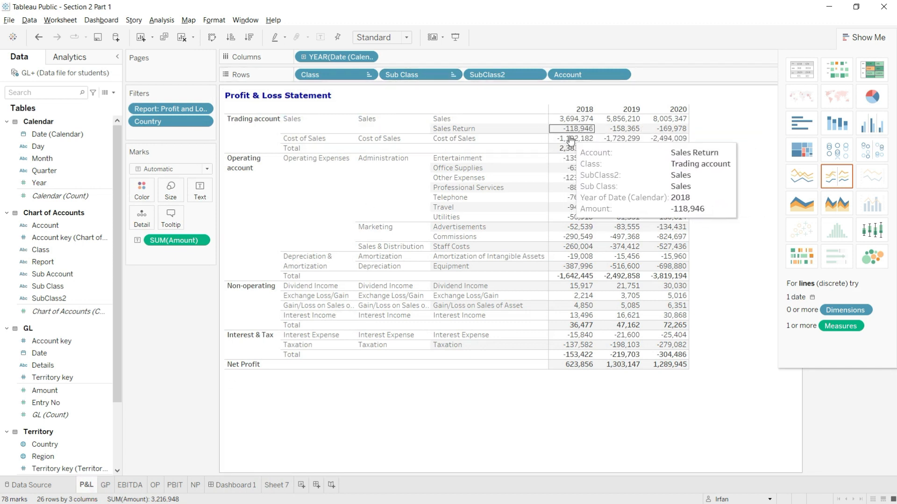
{"action": "mouse_move", "coordinate": [528, 188]}
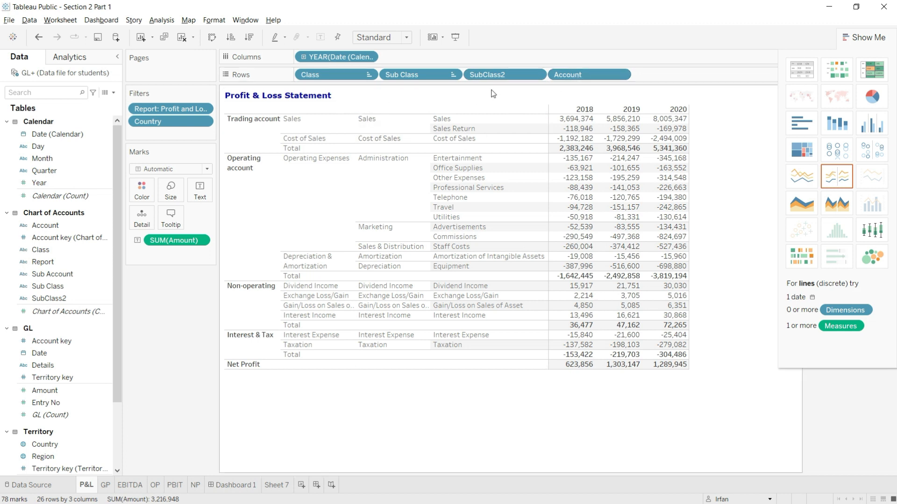
{"action": "left_click", "coordinate": [621, 74]}
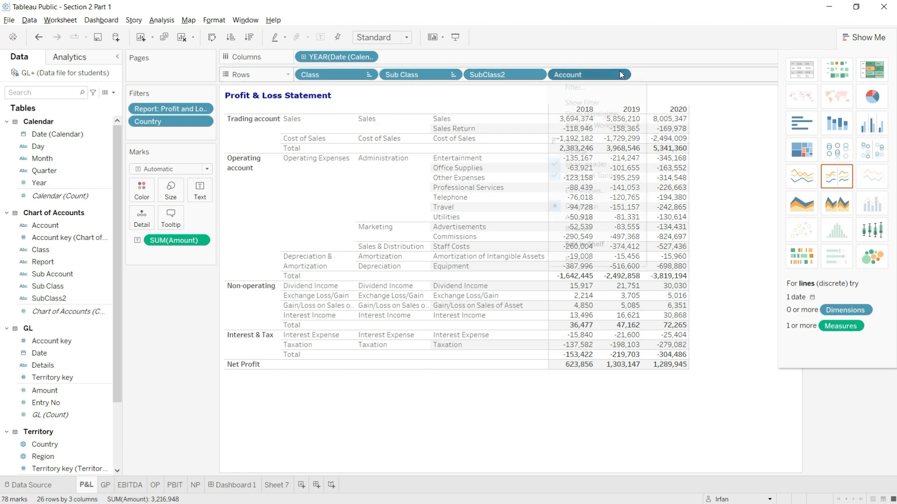
{"action": "left_click", "coordinate": [628, 74]}
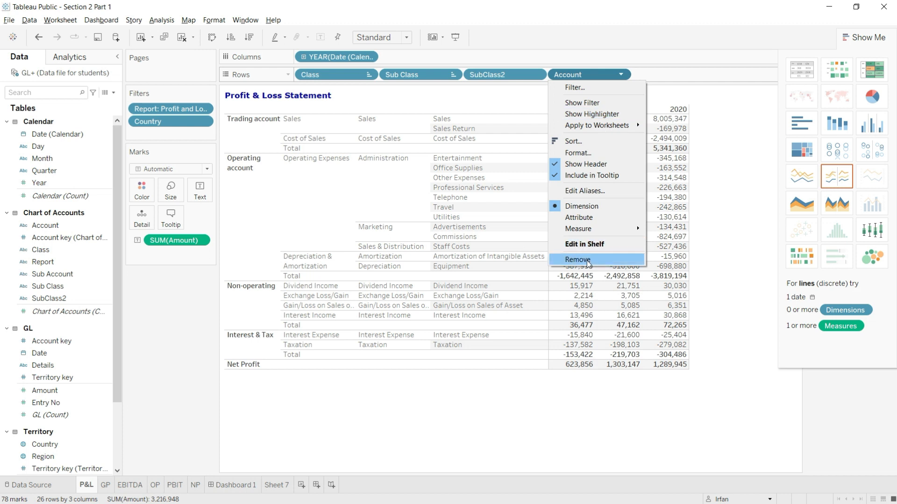
{"action": "left_click", "coordinate": [578, 263]}
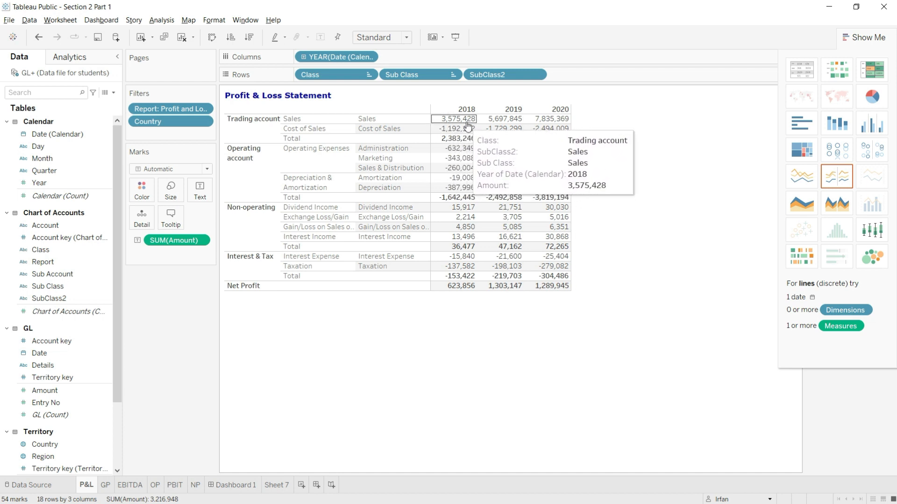
{"action": "left_click", "coordinate": [278, 484]}
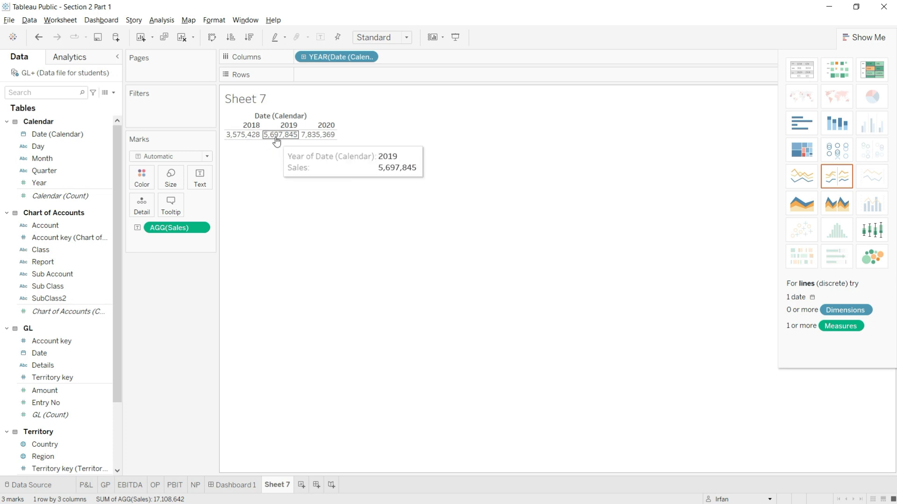
{"action": "mouse_move", "coordinate": [88, 485]}
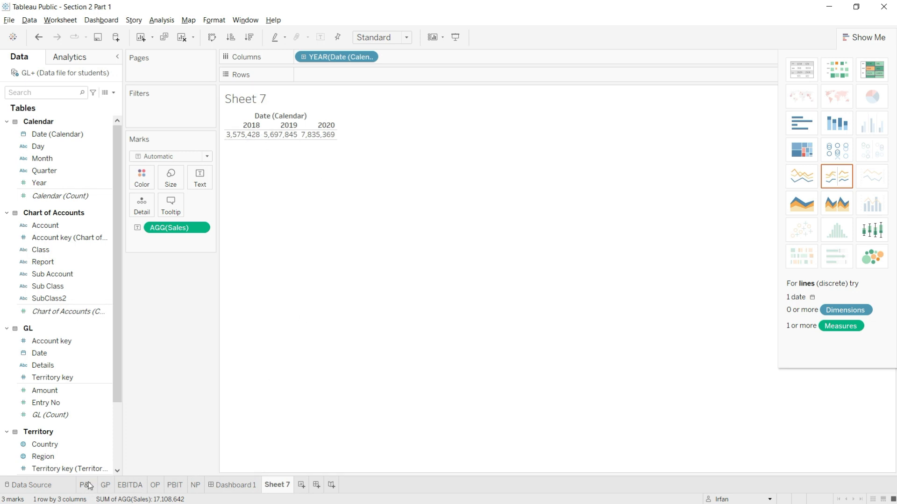
Compare P&L and Sheet 7 yearly Sales values, undo the Account removal, and return to Sheet 7
{"action": "left_click", "coordinate": [86, 487]}
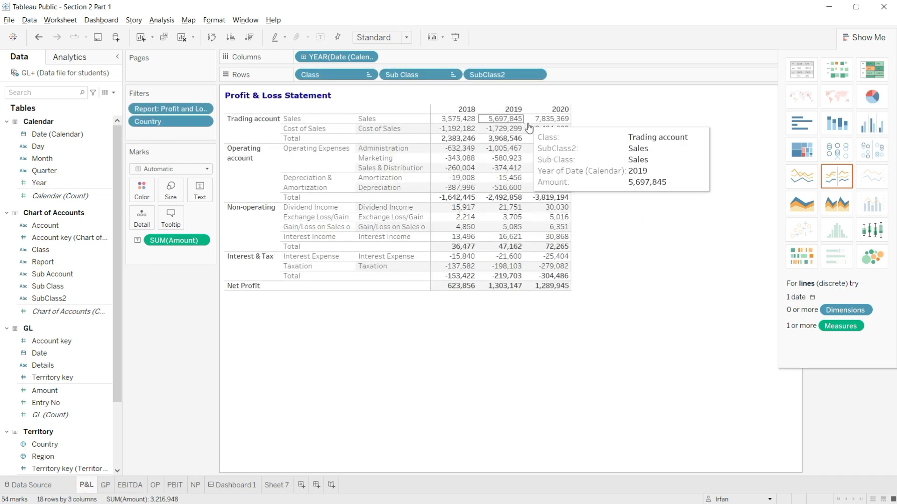
{"action": "mouse_move", "coordinate": [545, 118]}
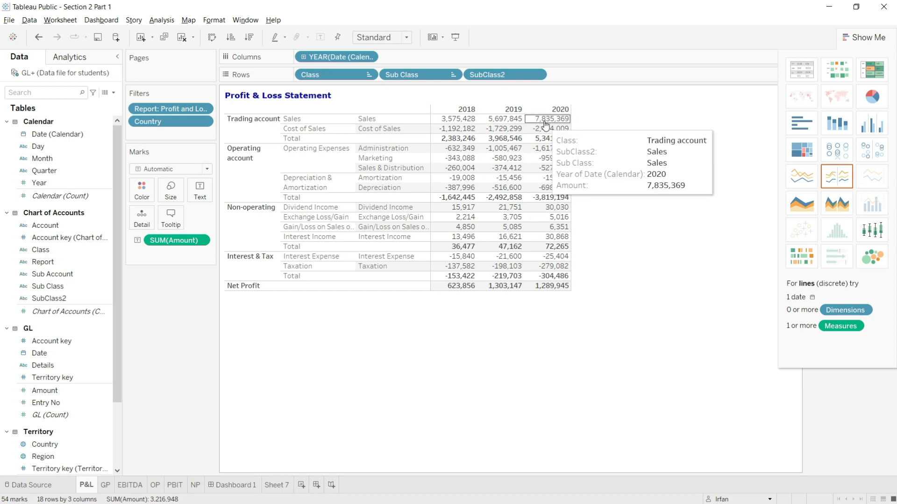
{"action": "left_click", "coordinate": [277, 484]}
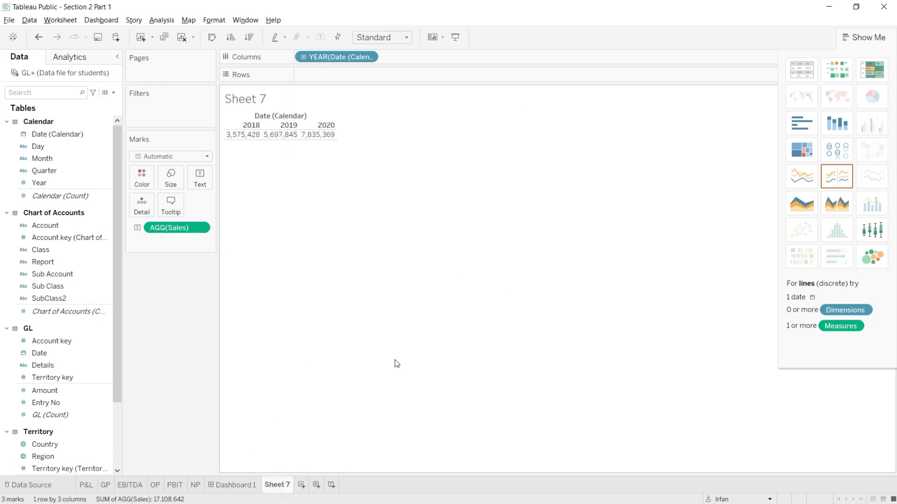
{"action": "mouse_move", "coordinate": [403, 202]}
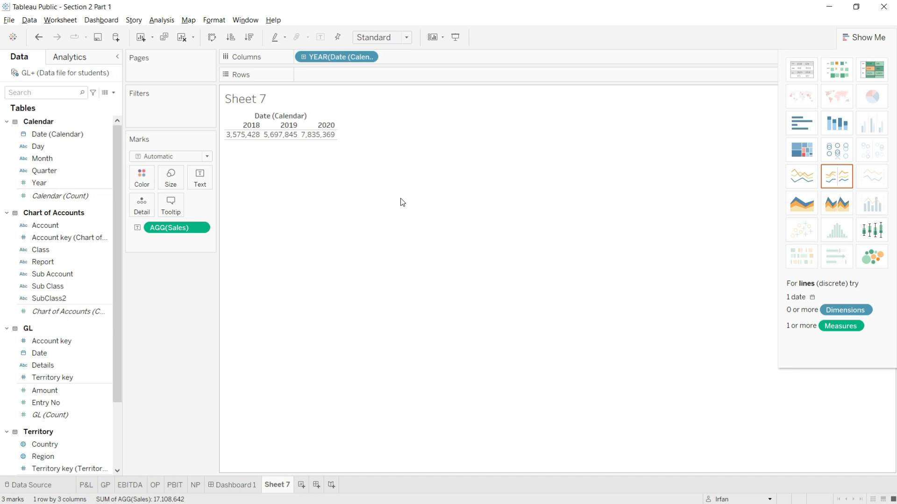
{"action": "left_click", "coordinate": [86, 485]}
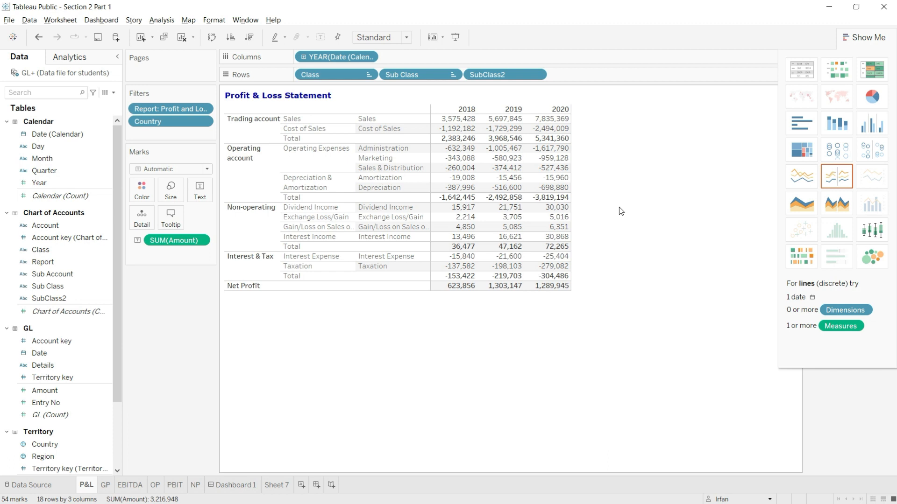
{"action": "mouse_move", "coordinate": [622, 209]}
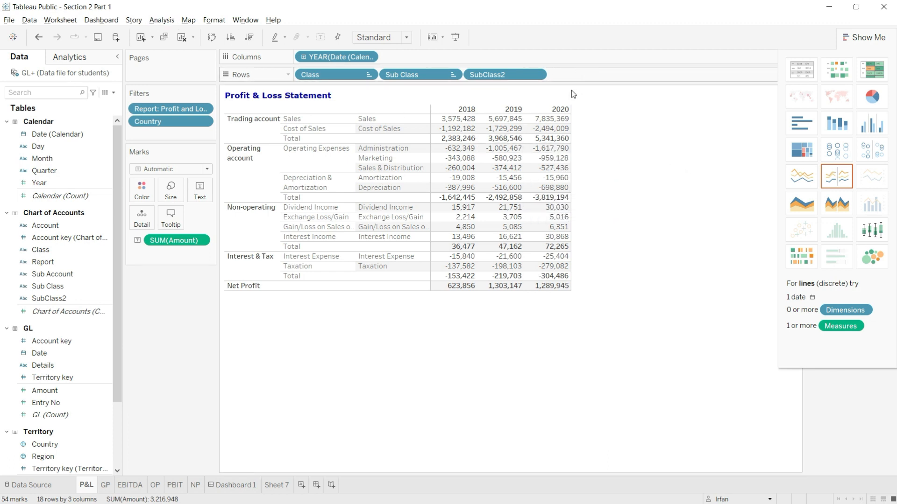
{"action": "mouse_move", "coordinate": [549, 148]}
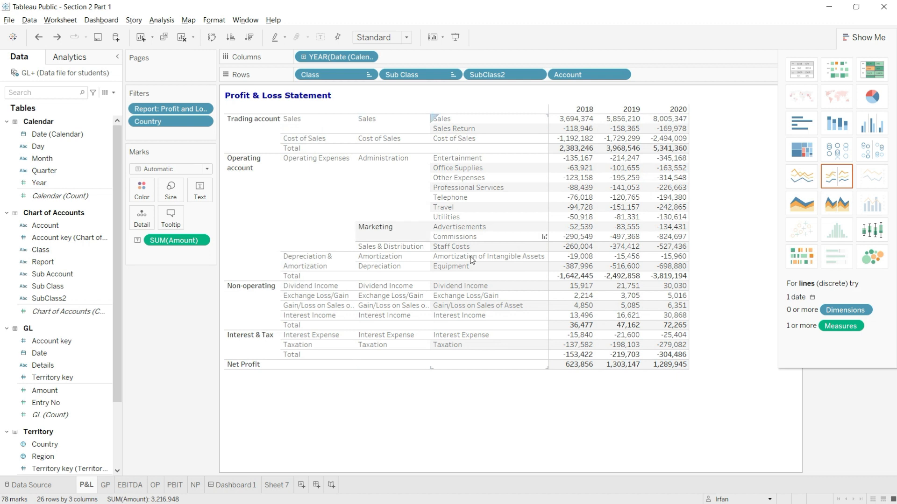
{"action": "left_click", "coordinate": [277, 485]}
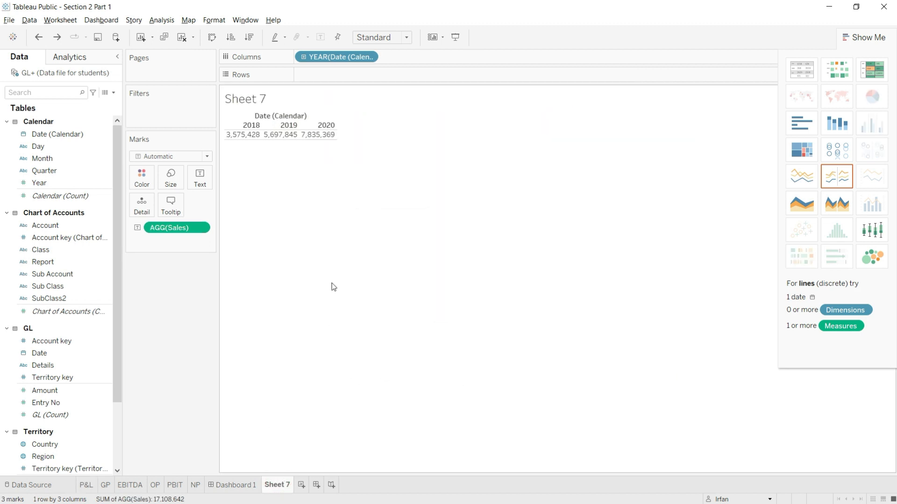
{"action": "mouse_move", "coordinate": [329, 241]}
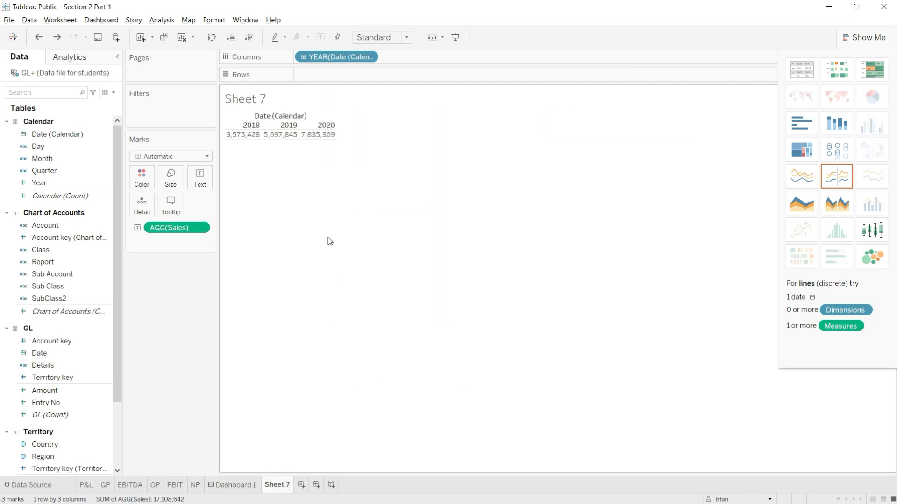